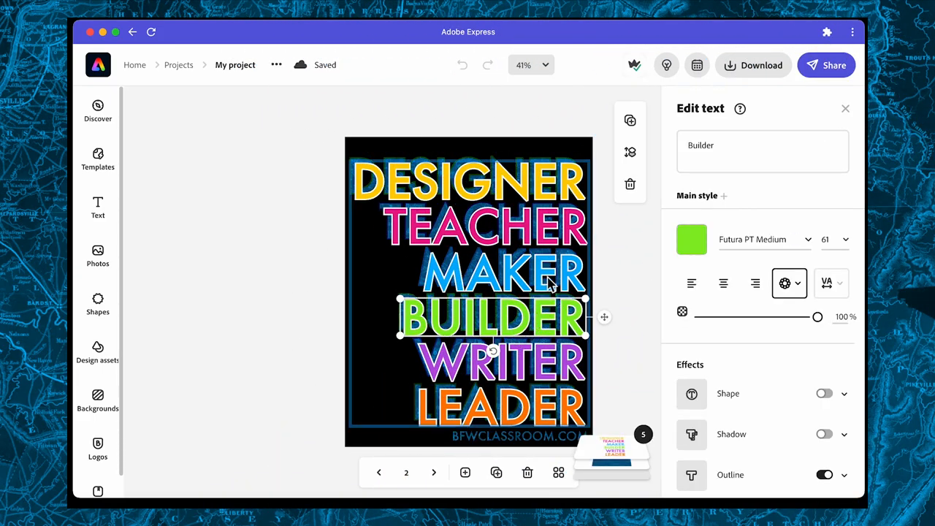
Select the Teacher and Designer word layers on the black poster
{"action": "left_click", "coordinate": [485, 227]}
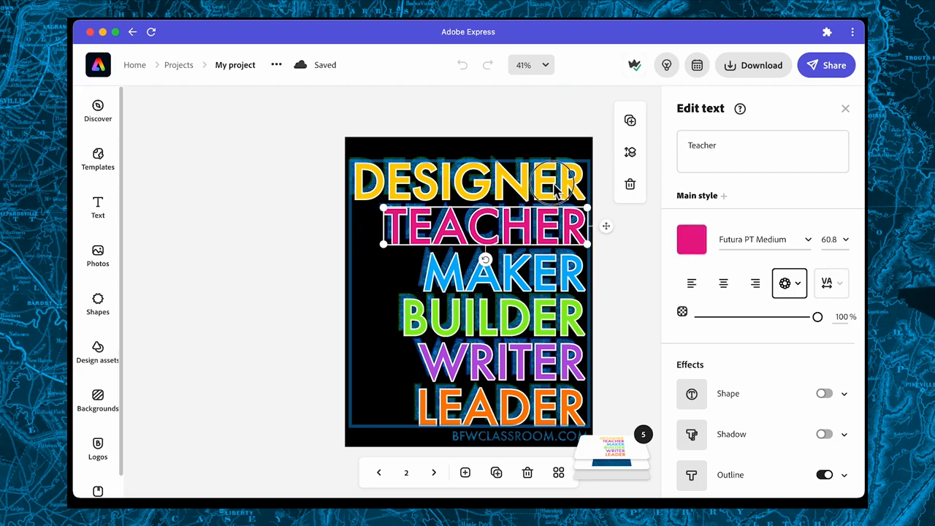
{"action": "left_click", "coordinate": [468, 180]}
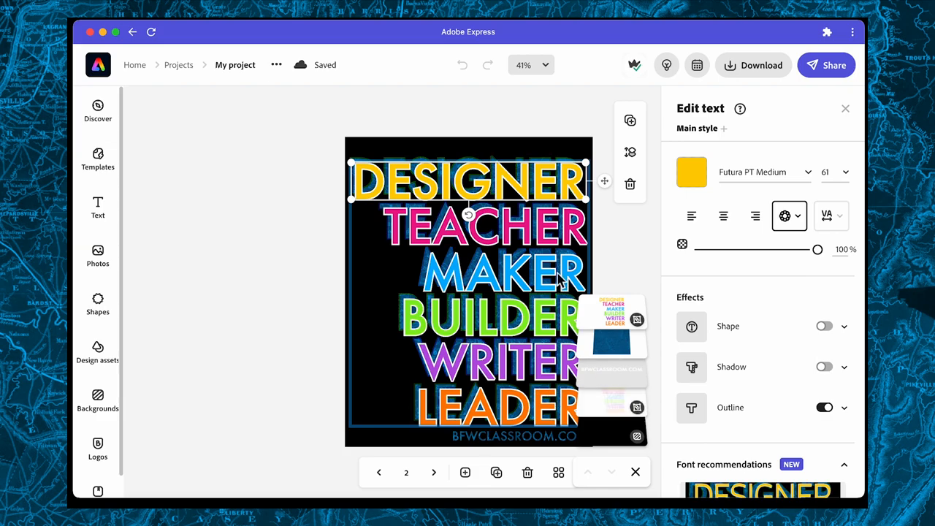
{"action": "mouse_move", "coordinate": [621, 438]}
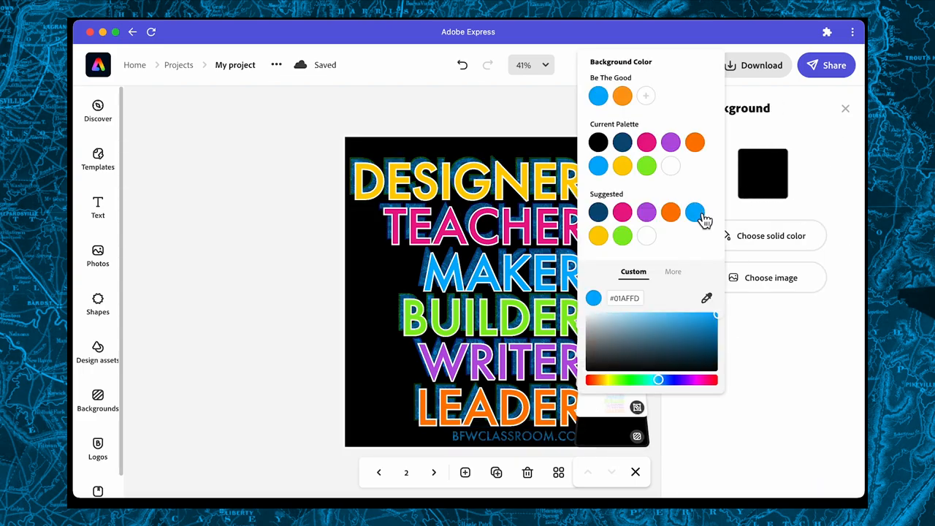
Apply the blue suggested swatch #01AFFD to the page background
{"action": "left_click", "coordinate": [695, 212]}
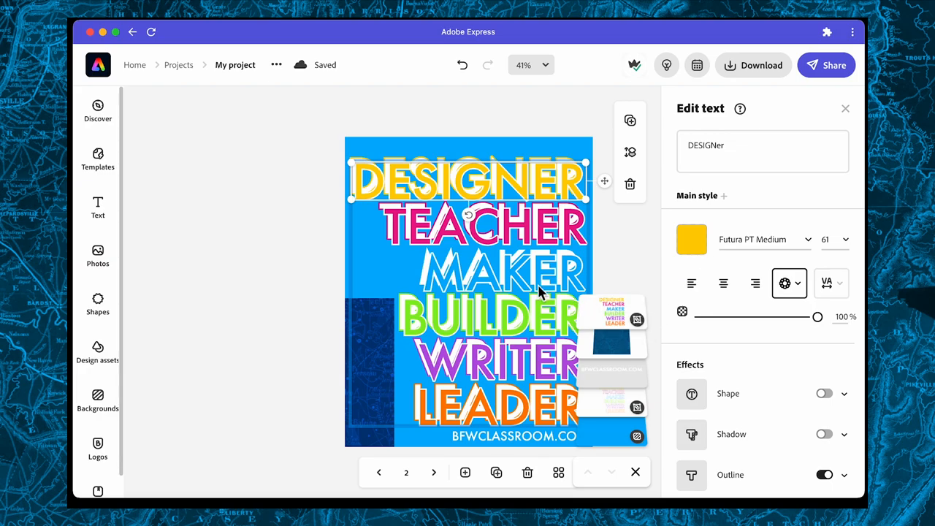
Group the stacked job-title text layers together
{"action": "left_click", "coordinate": [500, 263]}
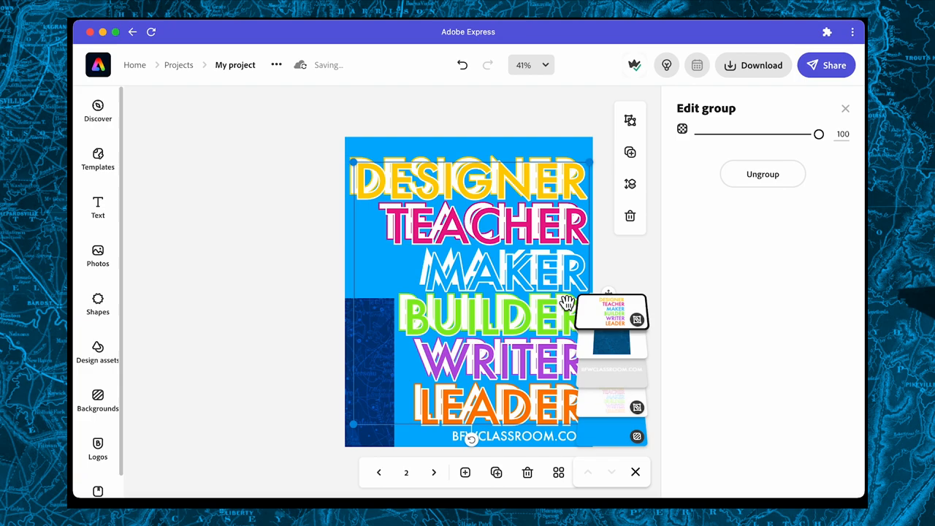
{"action": "mouse_move", "coordinate": [327, 435]}
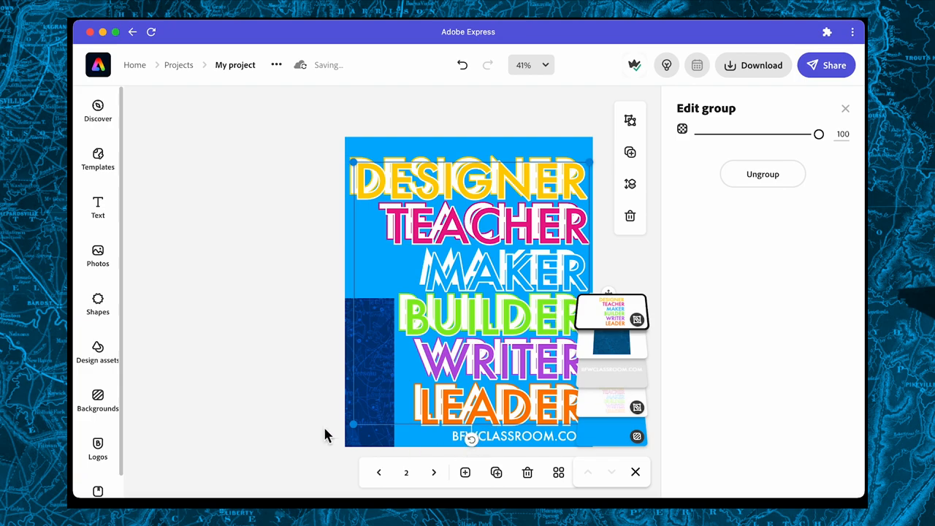
Switch the lower-left map block's blend mode from Multiply to Normal
{"action": "left_click", "coordinate": [391, 387]}
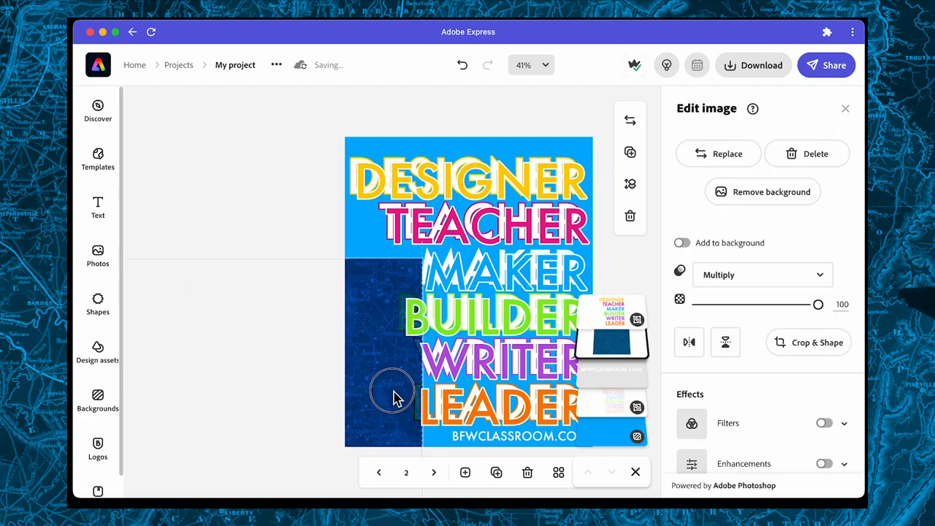
{"action": "left_click", "coordinate": [762, 275]}
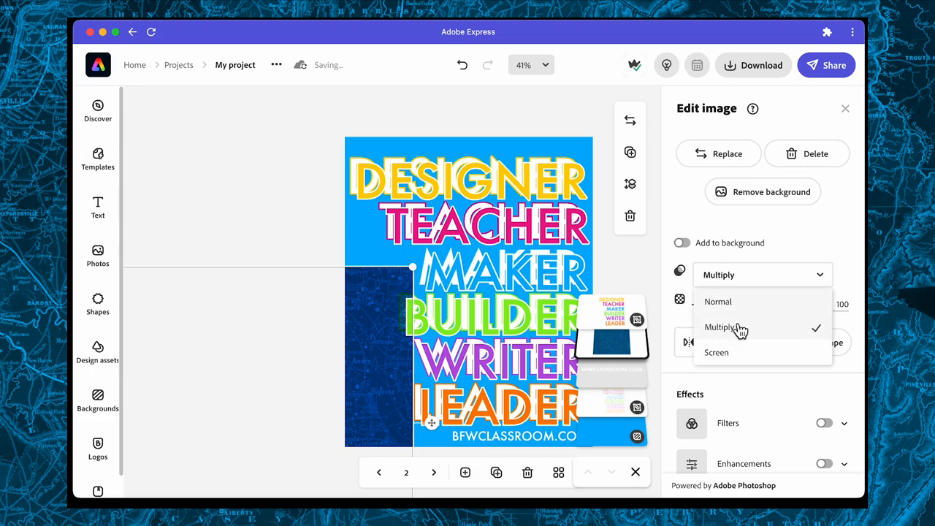
{"action": "left_click", "coordinate": [718, 301]}
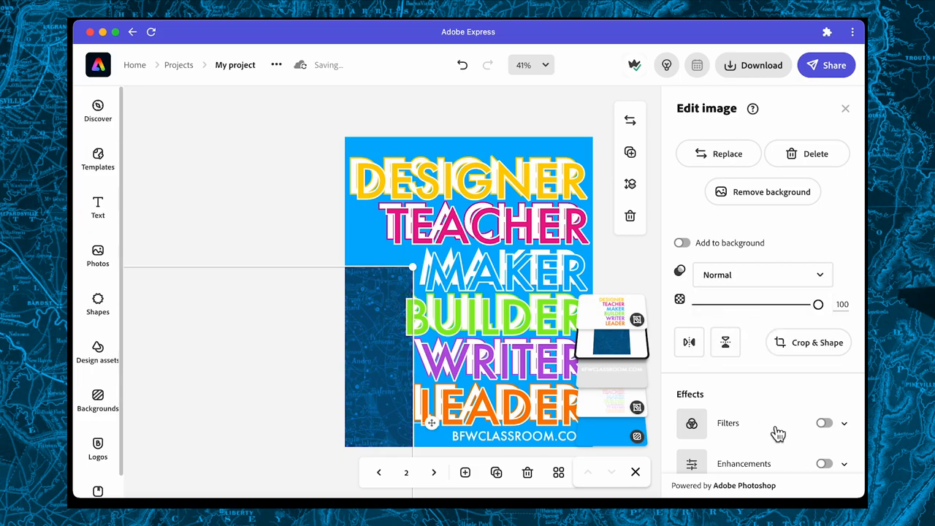
{"action": "scroll", "scroll_direction": "down", "scroll_amount": 3}
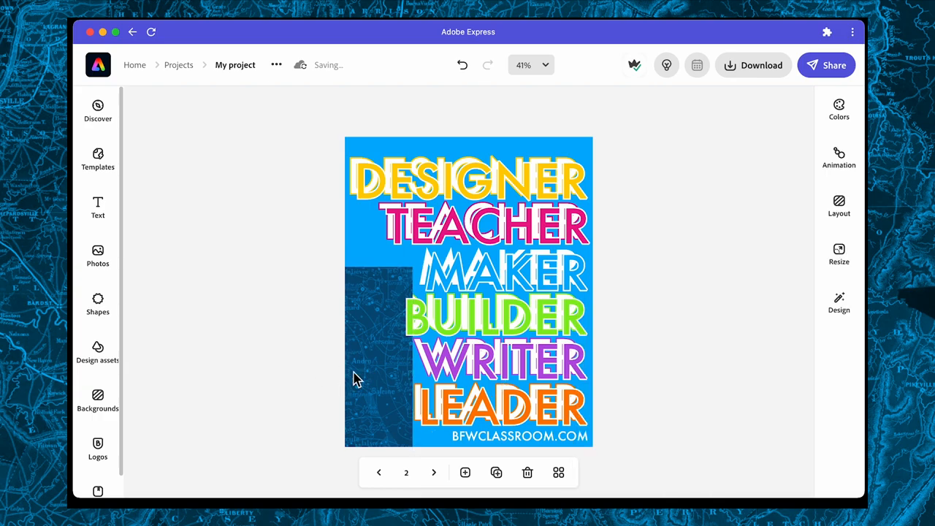
Apply a star map from a 'maps' background search as a separate duotone image
{"action": "left_click", "coordinate": [97, 398]}
{"action": "type", "text": "m"}
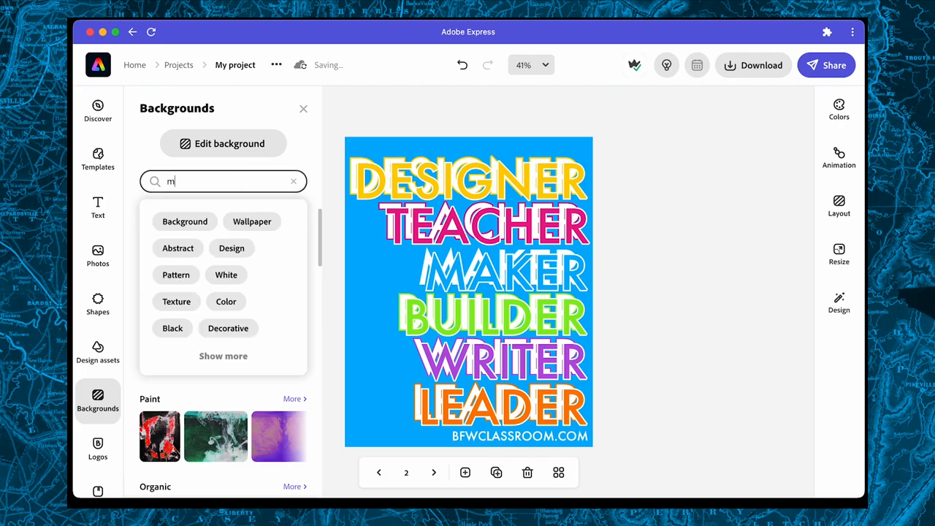
{"action": "type", "text": "aps"}
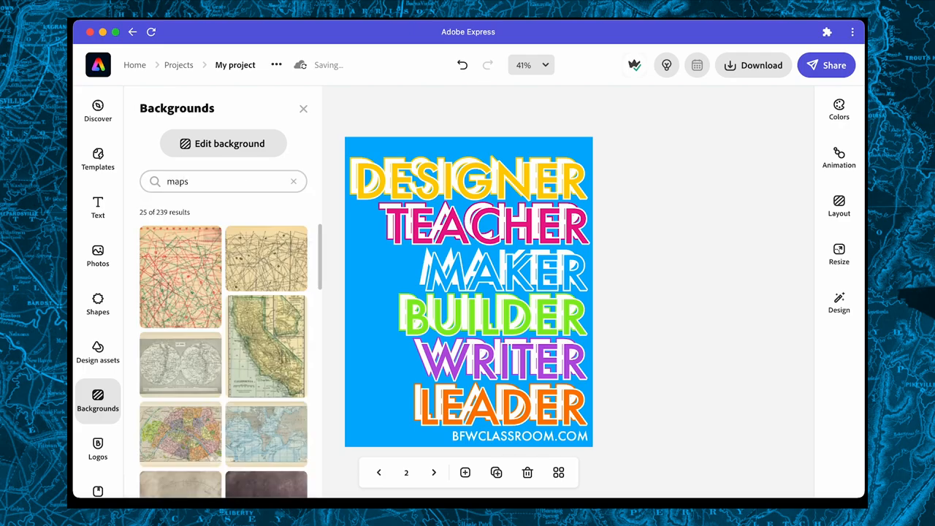
{"action": "mouse_move", "coordinate": [188, 379]}
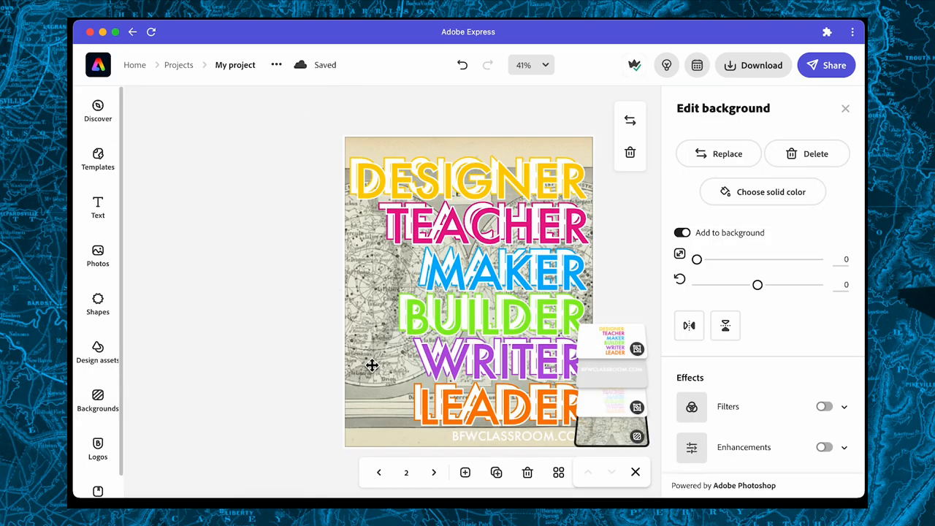
{"action": "left_click", "coordinate": [682, 233]}
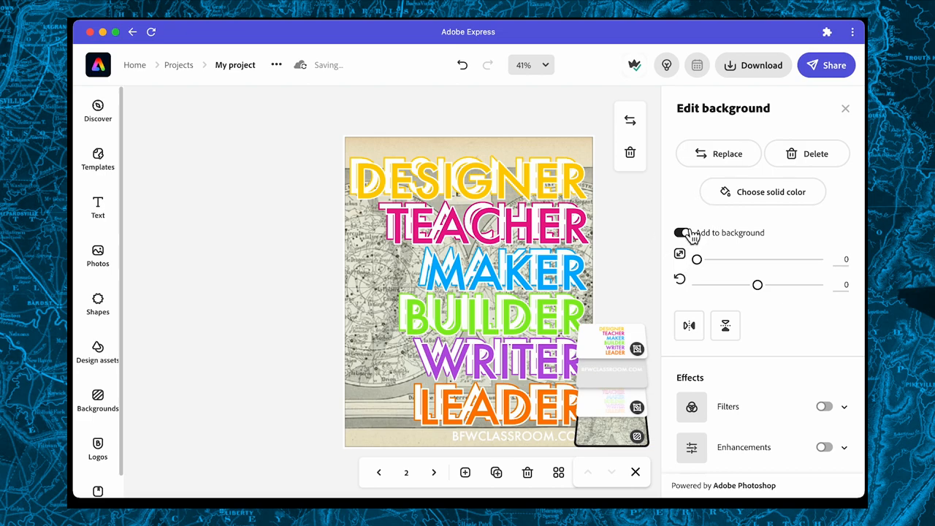
{"action": "left_click", "coordinate": [681, 233]}
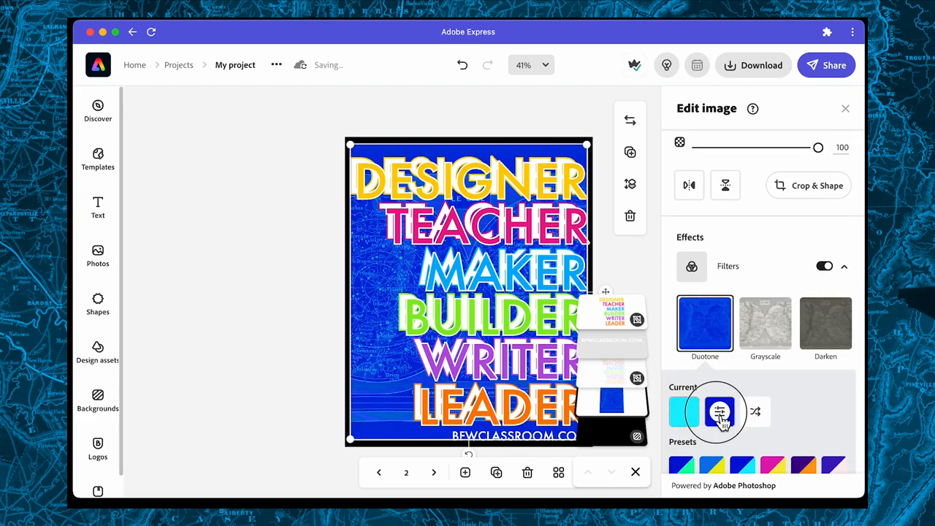
Change the star map's duotone colours to dark navy tones
{"action": "left_click", "coordinate": [719, 411]}
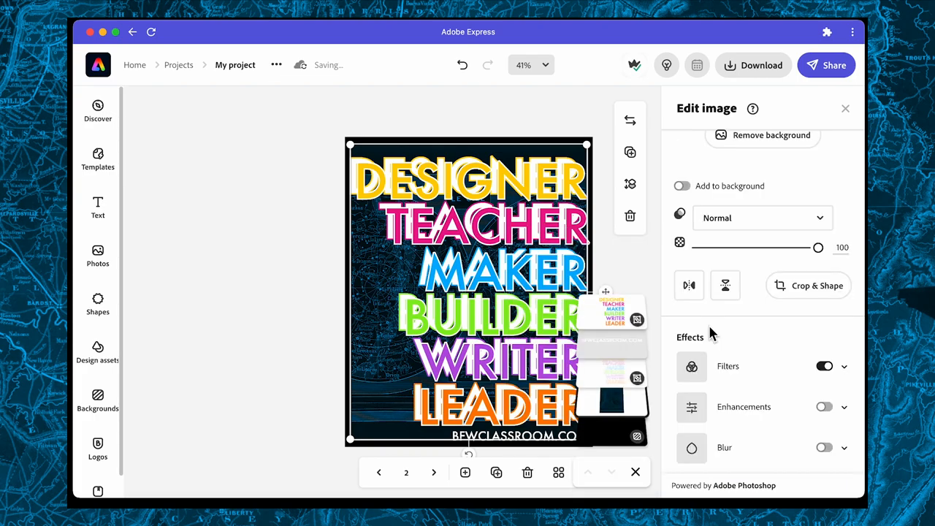
{"action": "mouse_move", "coordinate": [511, 358]}
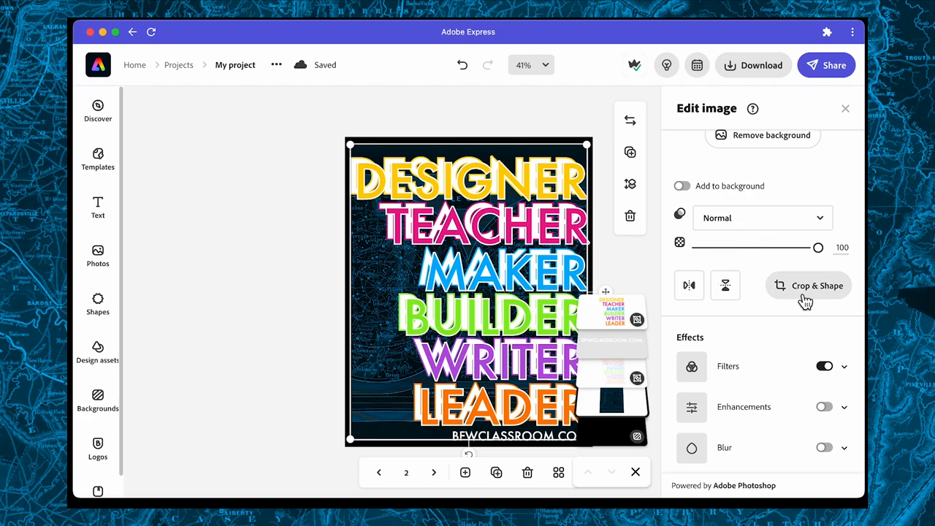
Crop the star map to a square and scale it to about 5
{"action": "left_click", "coordinate": [808, 285]}
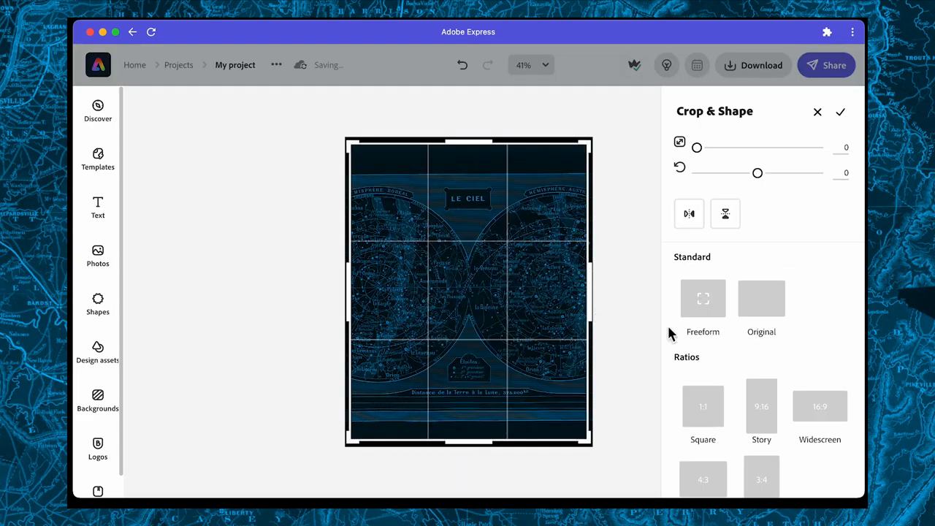
{"action": "left_click", "coordinate": [703, 407]}
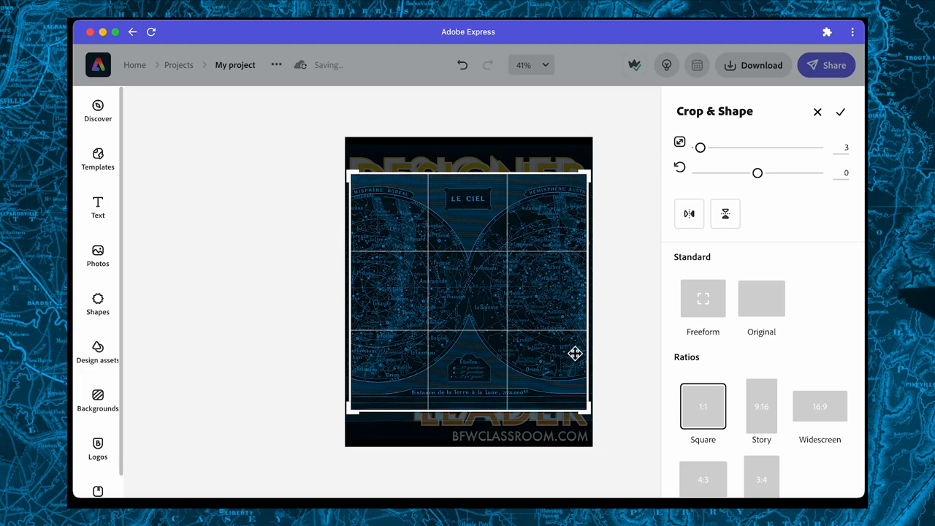
{"action": "mouse_move", "coordinate": [725, 194]}
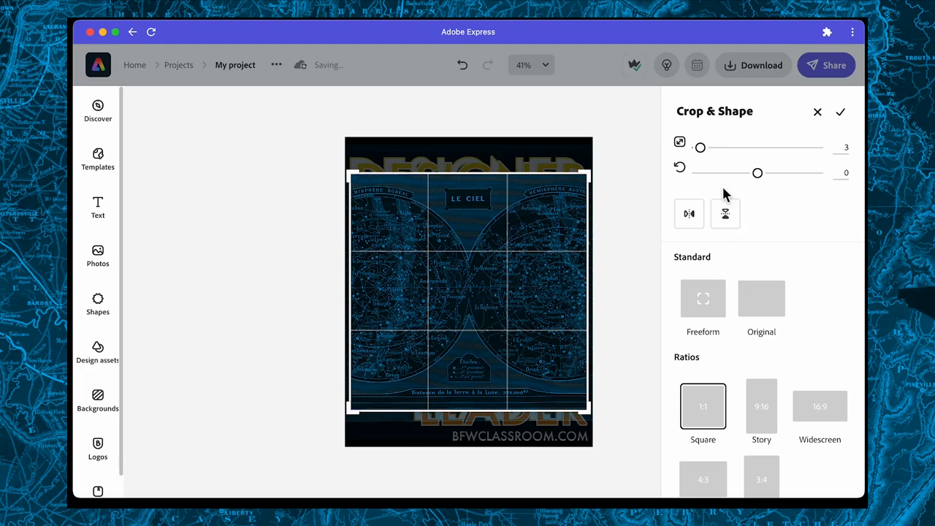
{"action": "left_click_drag", "start_coordinate": [699, 147], "coordinate": [753, 148]}
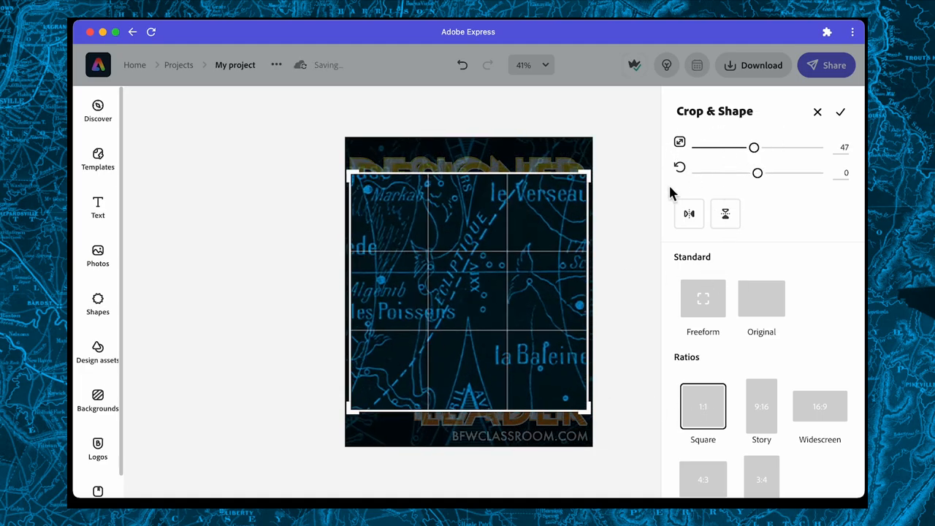
{"action": "left_click_drag", "start_coordinate": [754, 146], "coordinate": [724, 146]}
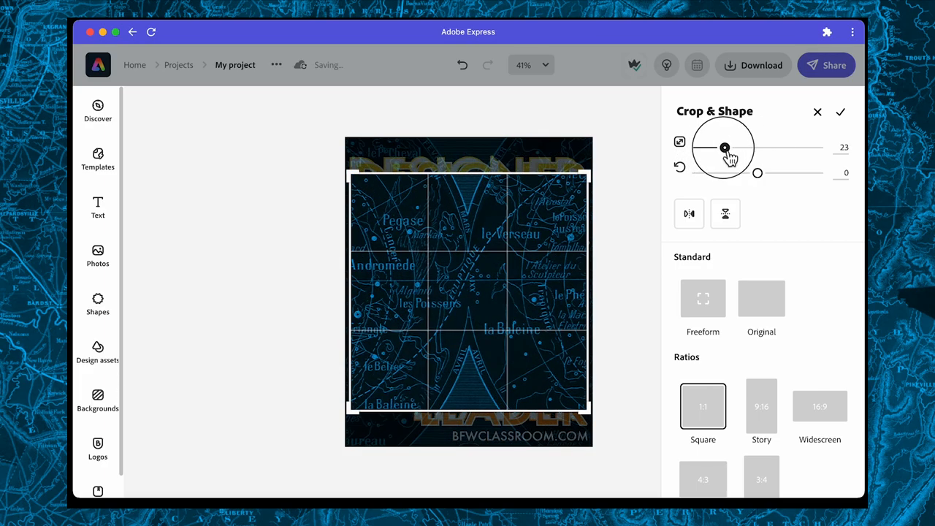
{"action": "left_click_drag", "start_coordinate": [725, 147], "coordinate": [702, 147]}
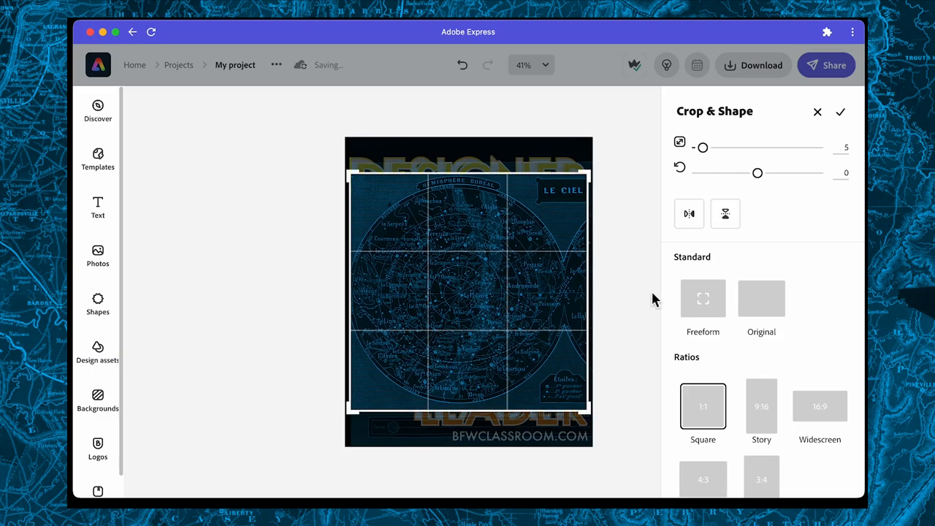
{"action": "left_click", "coordinate": [840, 112]}
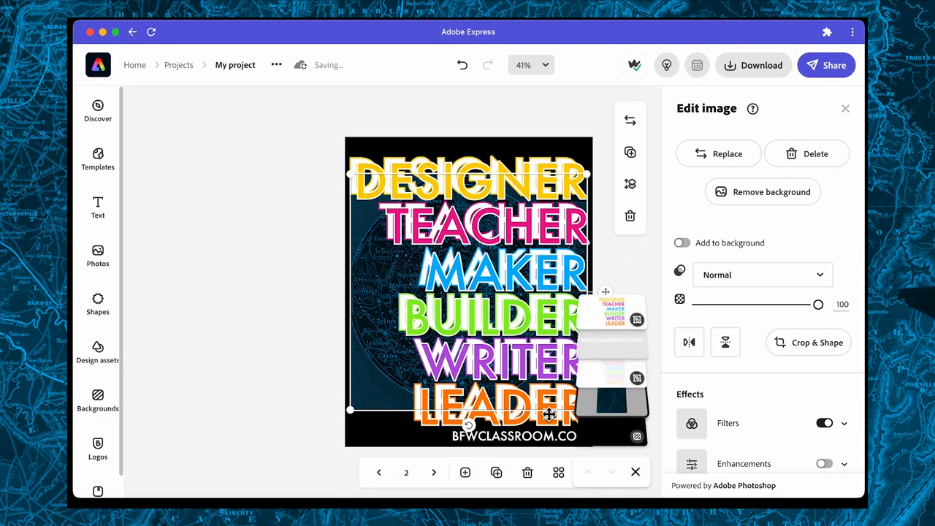
Move the word group to the bottom, set the star map to Multiply, reorder the URL
{"action": "left_click", "coordinate": [613, 380]}
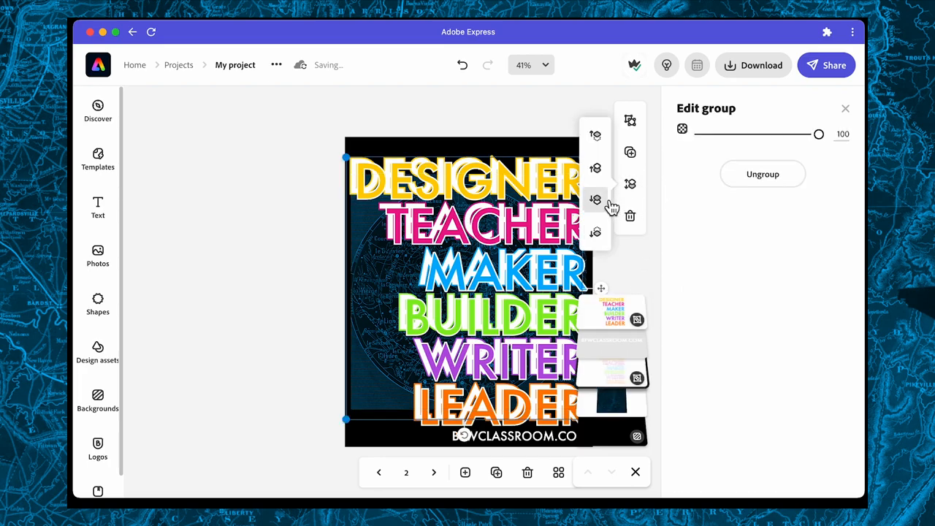
{"action": "mouse_move", "coordinate": [595, 233]}
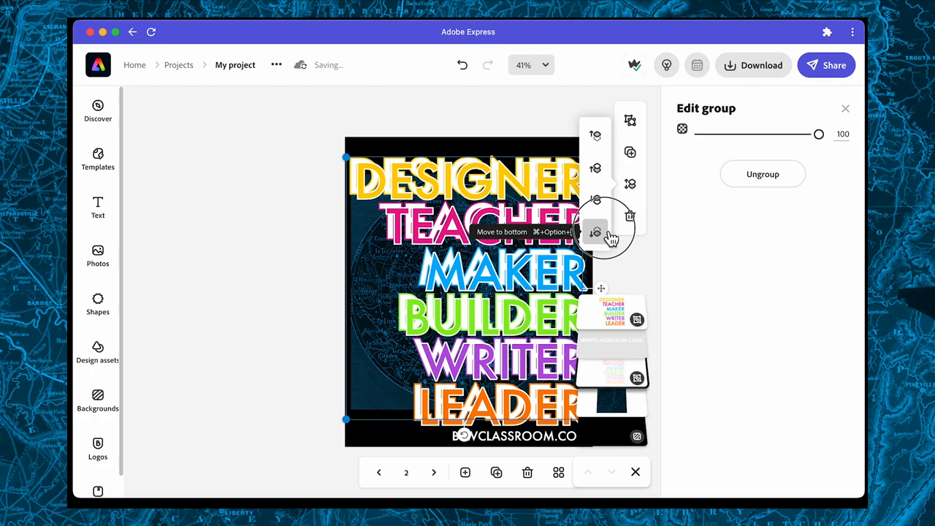
{"action": "left_click", "coordinate": [596, 233]}
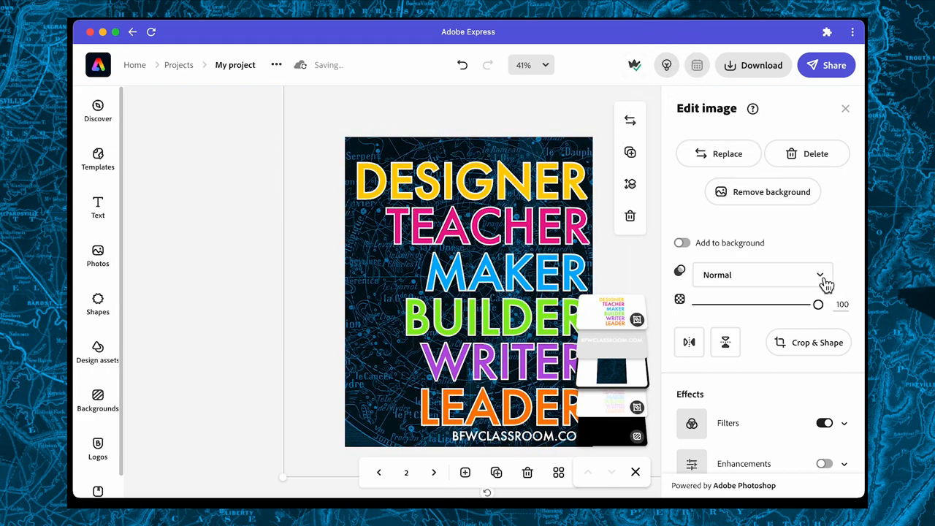
{"action": "left_click", "coordinate": [760, 275]}
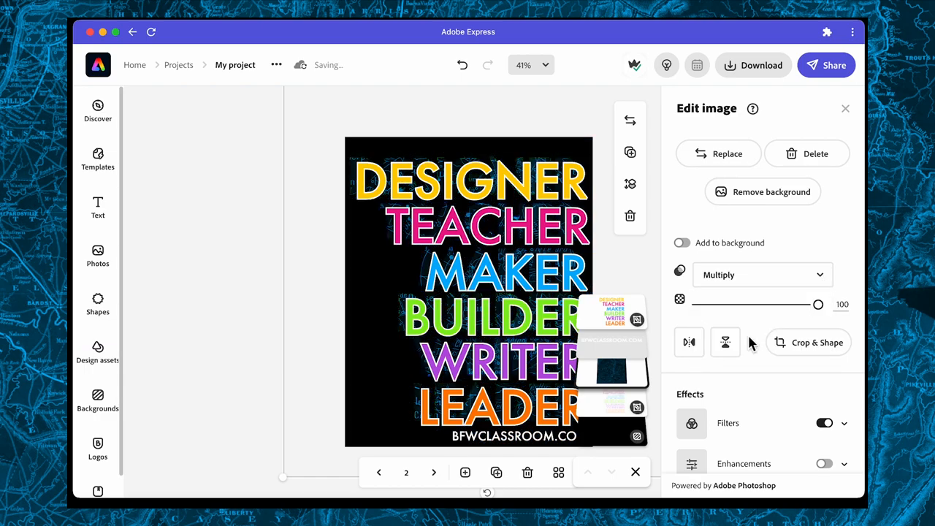
{"action": "left_click", "coordinate": [514, 436]}
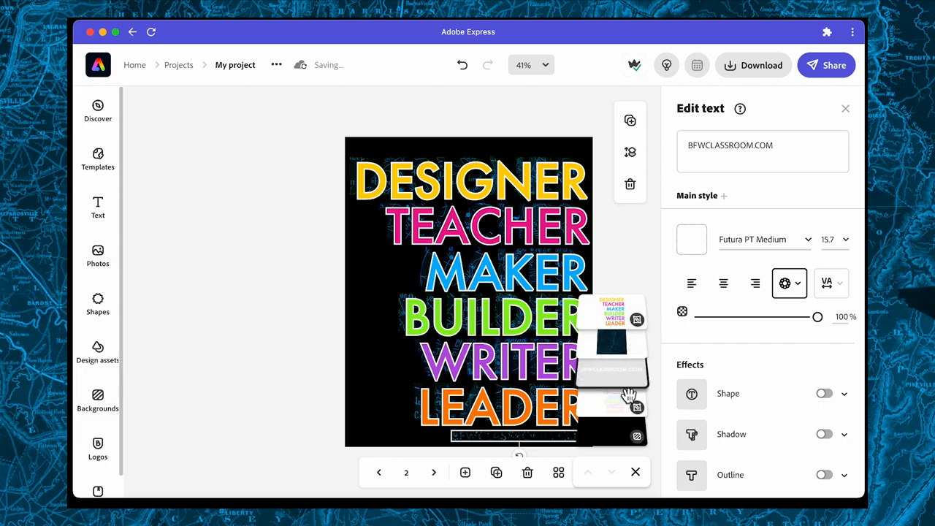
{"action": "left_click", "coordinate": [533, 186]}
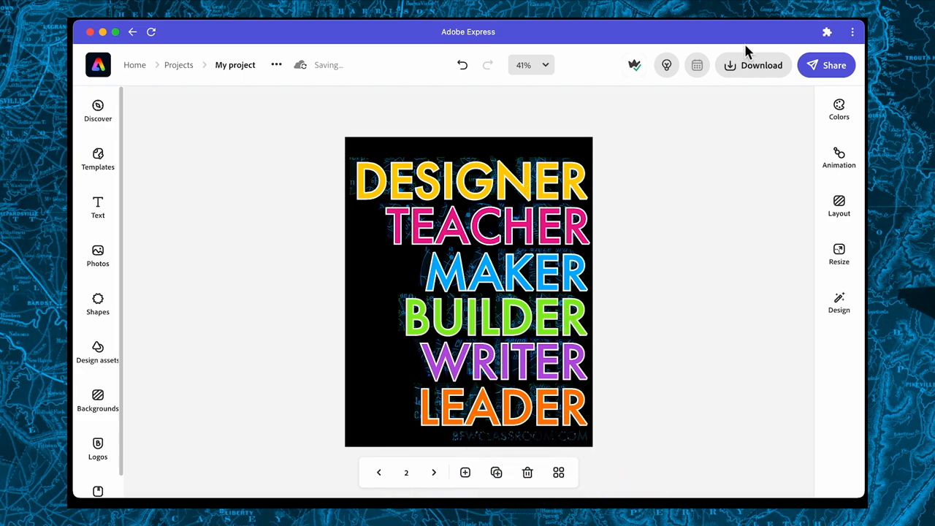
Download this page as a PNG file
{"action": "left_click", "coordinate": [761, 65]}
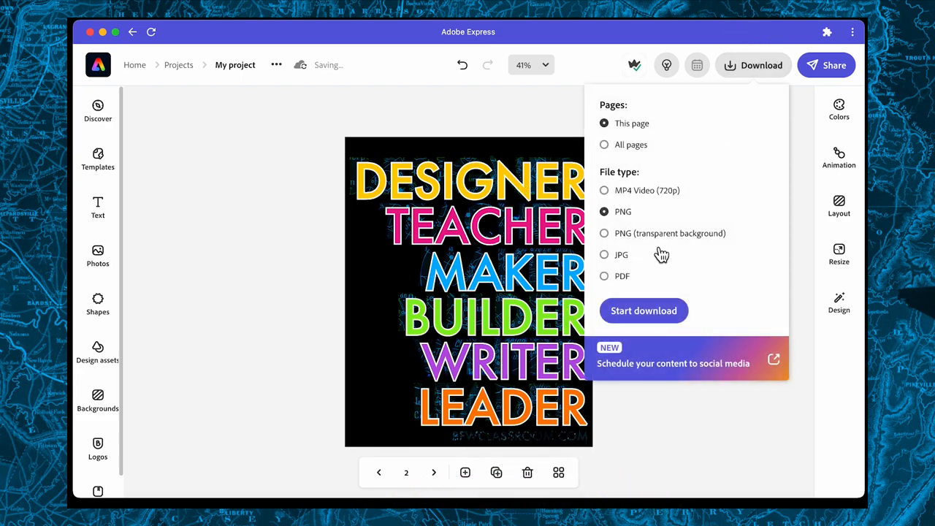
{"action": "mouse_move", "coordinate": [626, 241]}
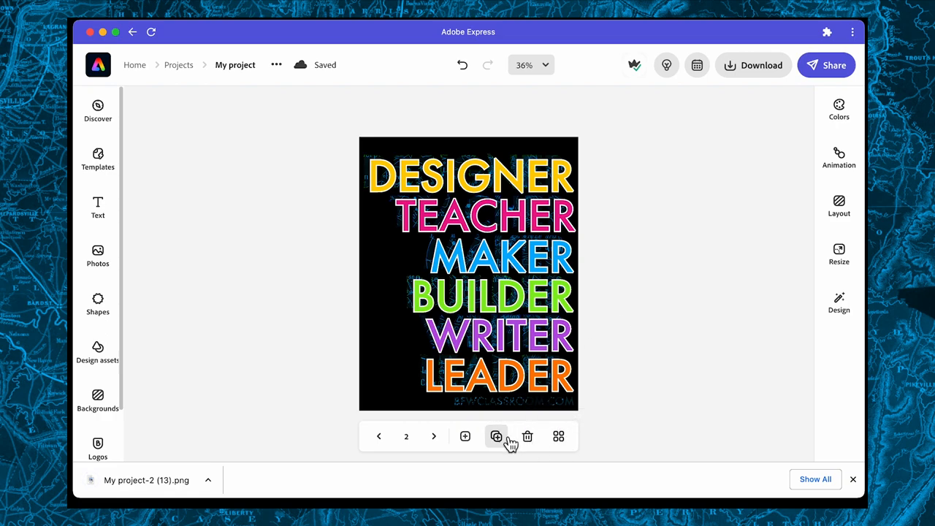
Duplicate the page and select its star-map background image
{"action": "left_click", "coordinate": [496, 436]}
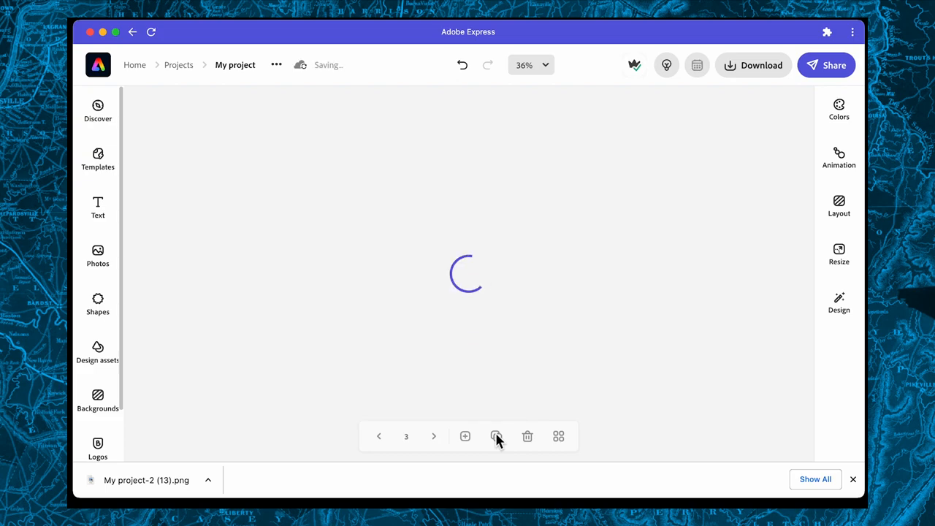
{"action": "left_click", "coordinate": [839, 303]}
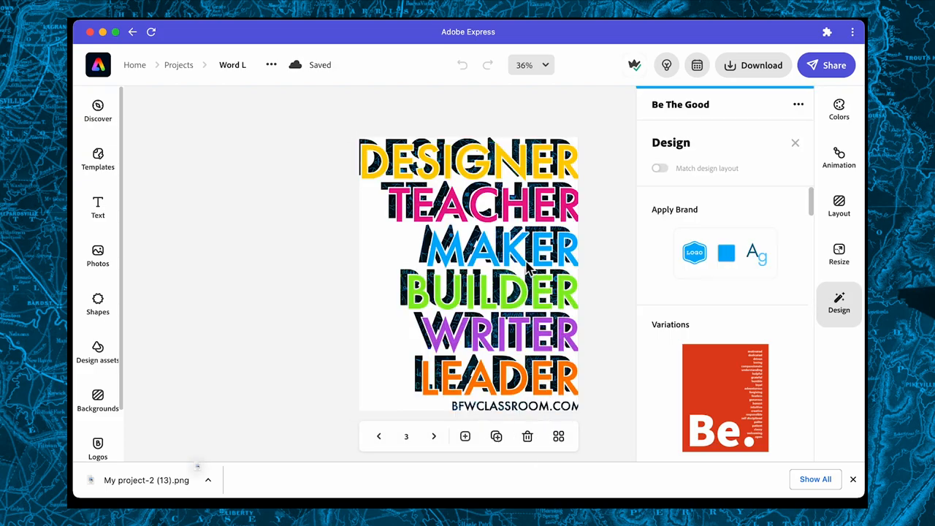
{"action": "left_click", "coordinate": [796, 142]}
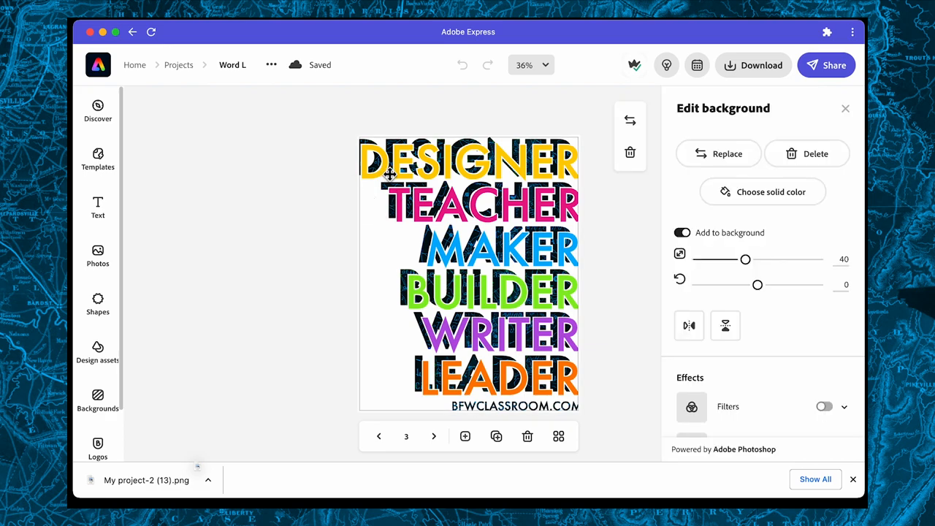
{"action": "mouse_move", "coordinate": [462, 150]}
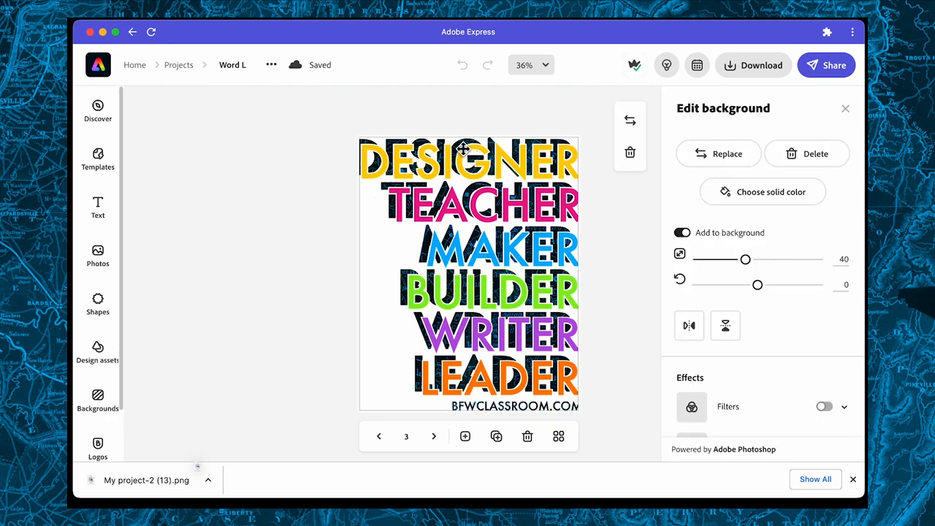
Zoom to 100% to inspect the texture, then deselect and bring up sharing options
{"action": "left_click", "coordinate": [531, 65]}
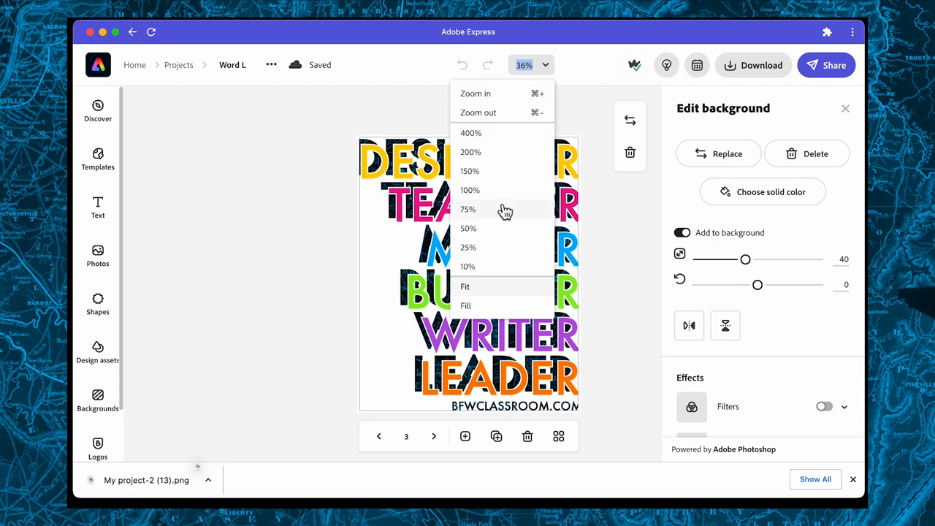
{"action": "left_click", "coordinate": [470, 190]}
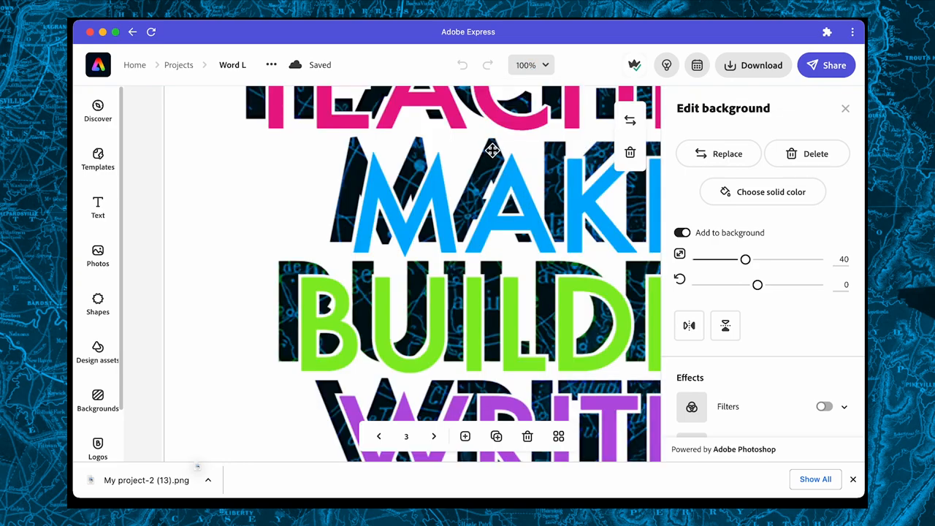
{"action": "mouse_move", "coordinate": [359, 242]}
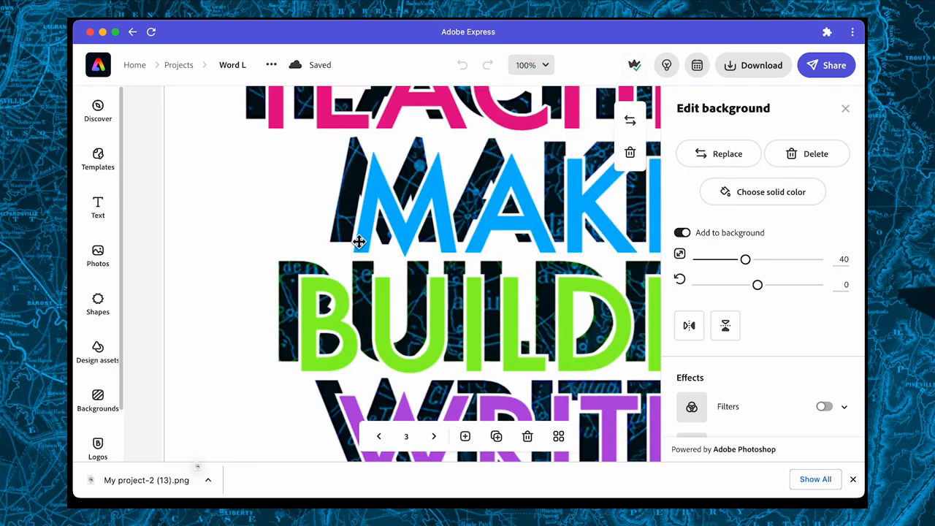
{"action": "scroll", "scroll_direction": "down", "scroll_amount": 3}
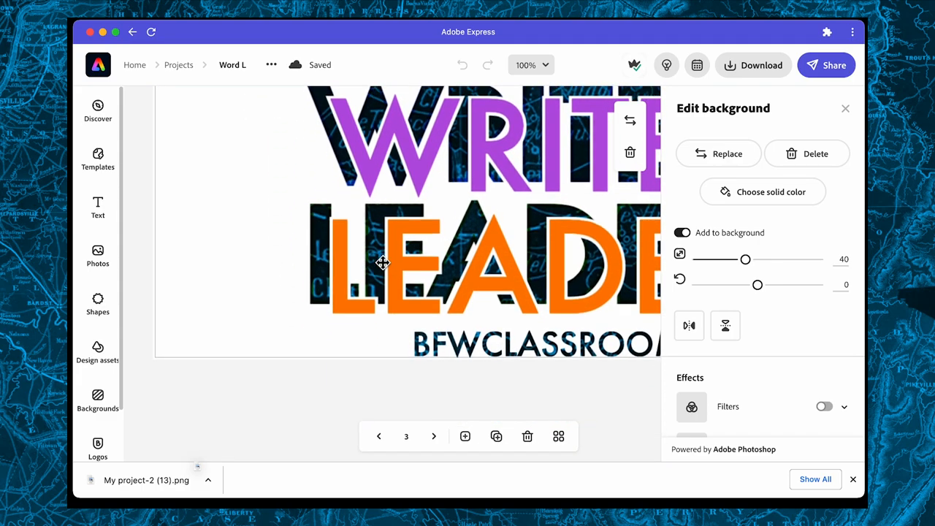
{"action": "mouse_move", "coordinate": [539, 347]}
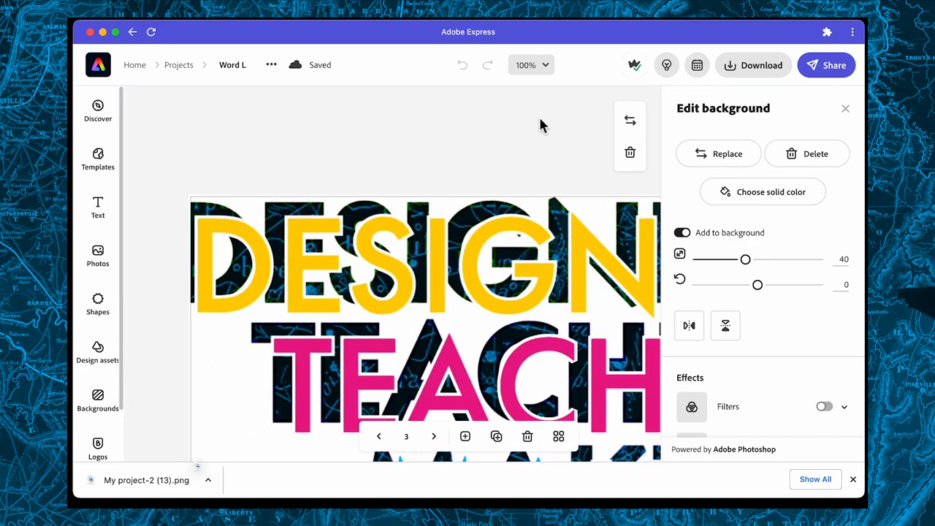
{"action": "left_click", "coordinate": [826, 65]}
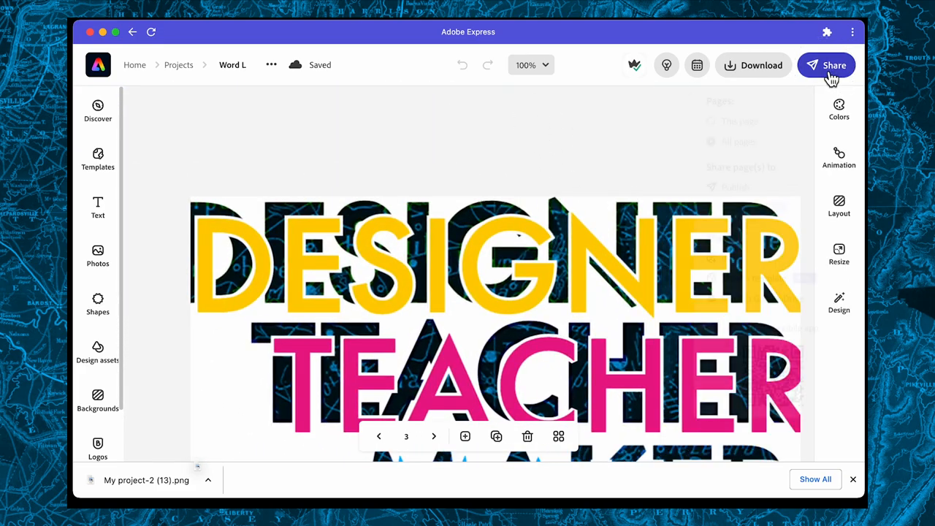
{"action": "left_click", "coordinate": [826, 65]}
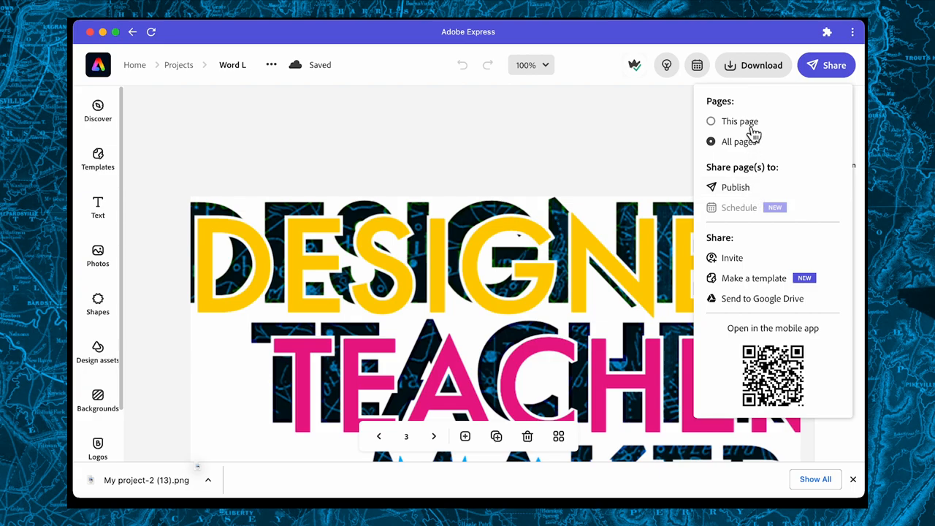